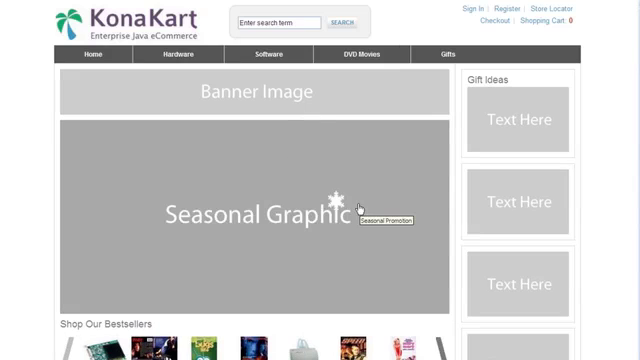
pyautogui.moveTo(420, 31)
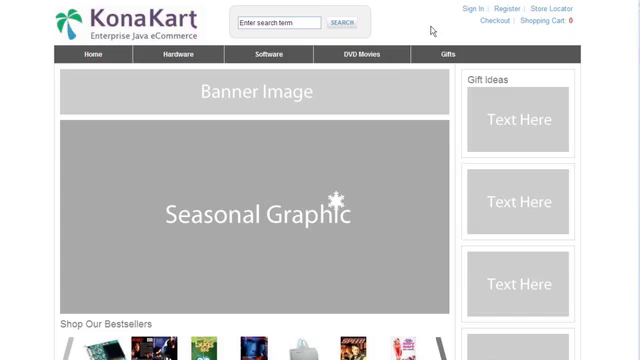
pyautogui.moveTo(415, 60)
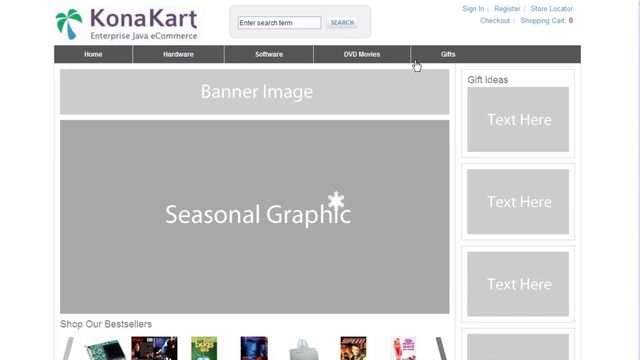
pyautogui.moveTo(405, 28)
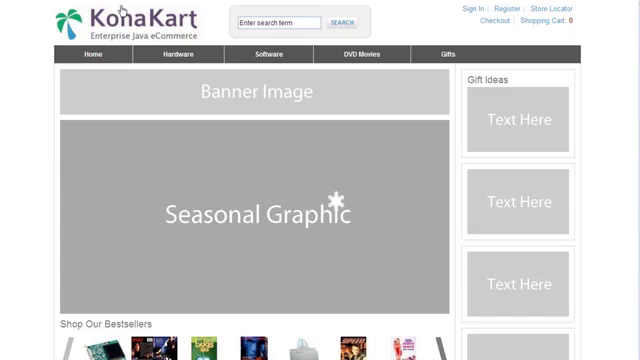
pyautogui.moveTo(110, 20)
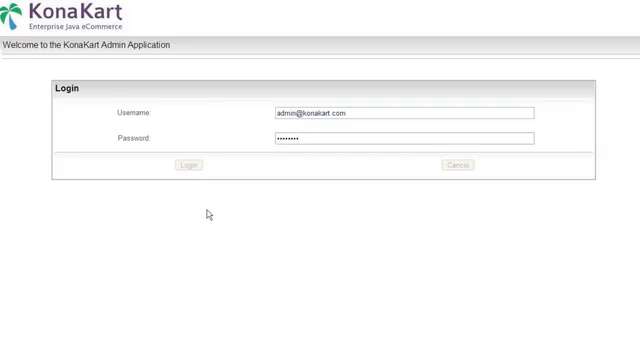
pyautogui.moveTo(122, 126)
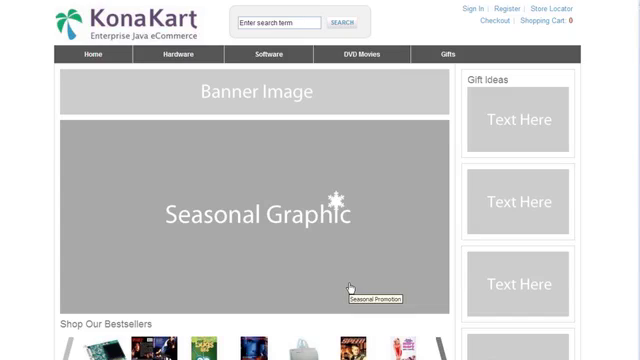
pyautogui.moveTo(349, 289)
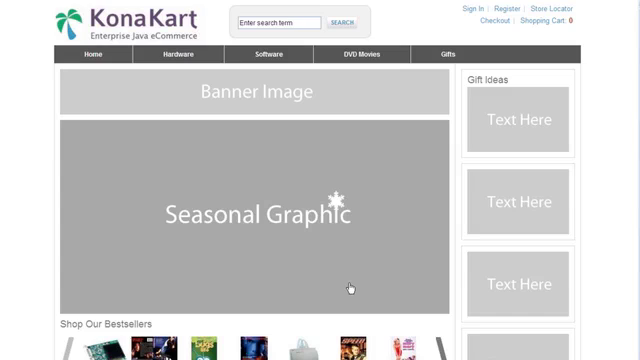
# Step: Advance the Shop Our Bestsellers carousel to its next set of products
pyautogui.scroll(-3)
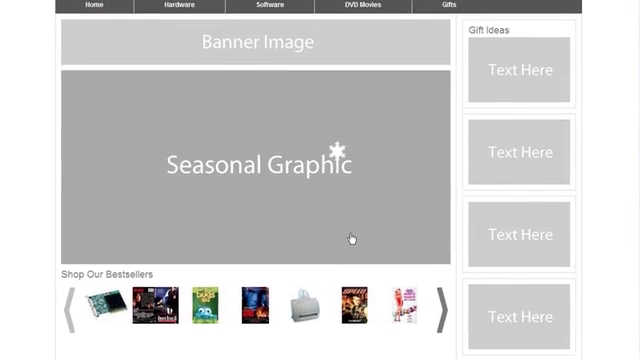
pyautogui.scroll(-3)
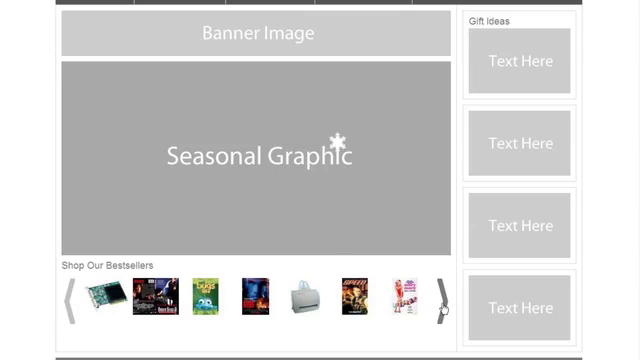
pyautogui.click(441, 299)
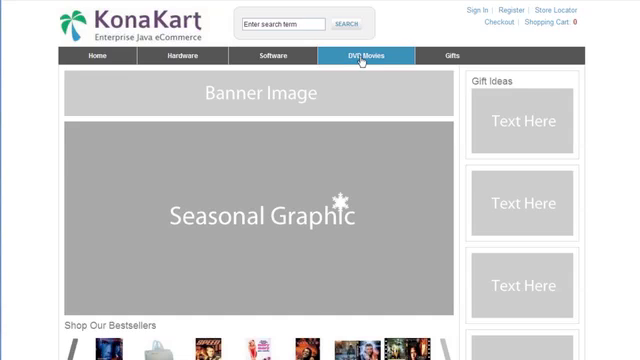
# Step: Browse DVD Movies > Action to list its nine titles, including Under Siege and The Matrix
pyautogui.click(366, 55)
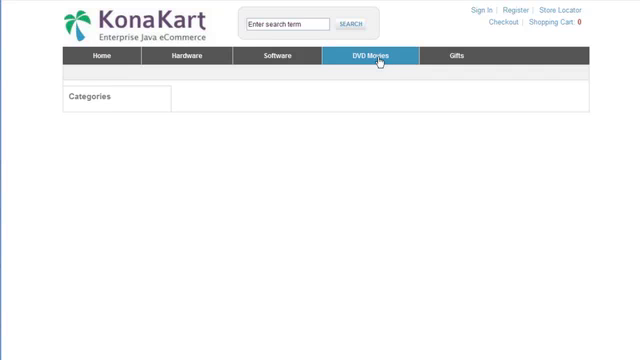
pyautogui.click(374, 55)
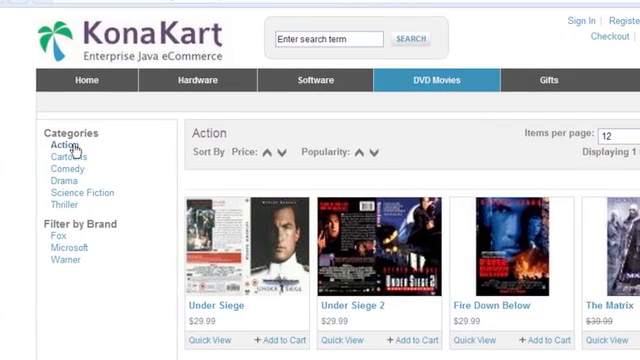
pyautogui.moveTo(68, 248)
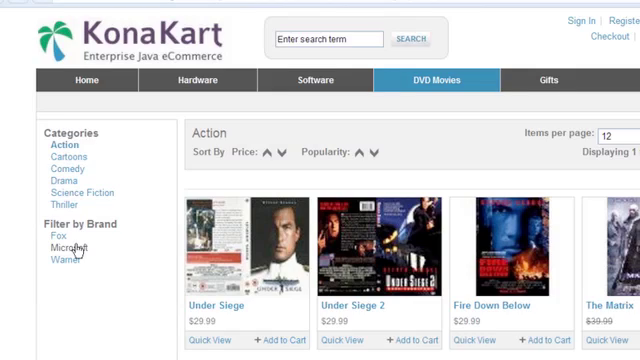
pyautogui.scroll(-3)
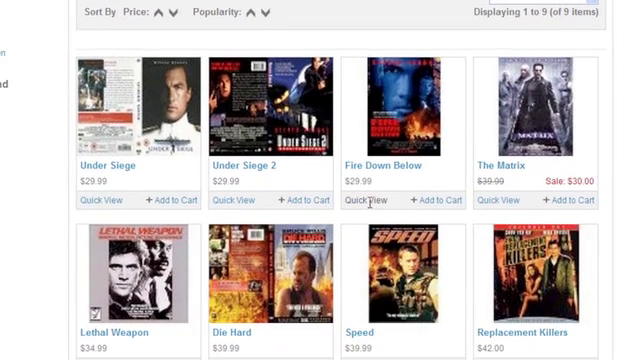
# Step: View the Fire Down Below product page with its $29.99 price and suggestions
pyautogui.click(380, 199)
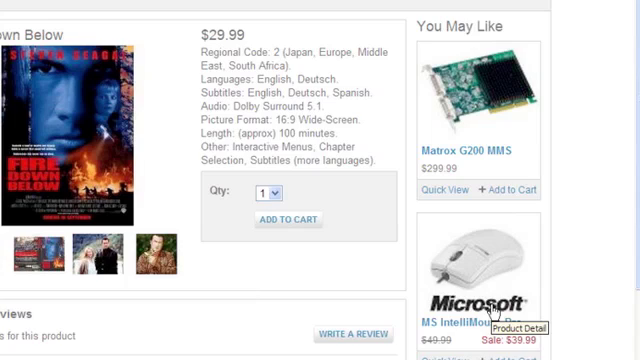
pyautogui.scroll(-3)
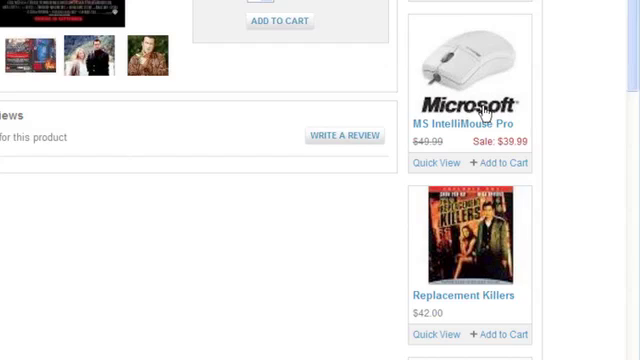
pyautogui.moveTo(580, 107)
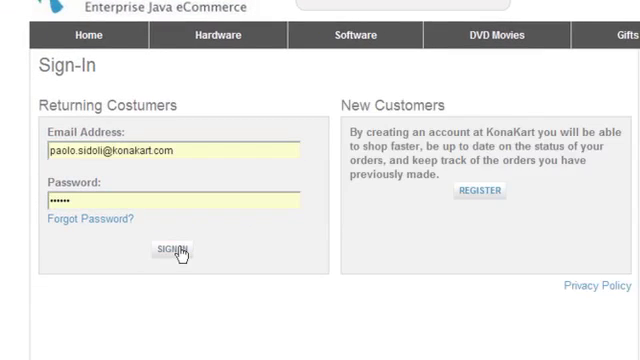
# Step: Sign in as the returning customer and review My Account's recent orders and addresses
pyautogui.click(174, 248)
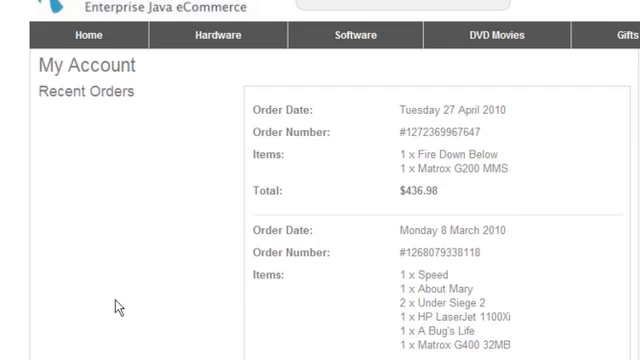
pyautogui.scroll(-3)
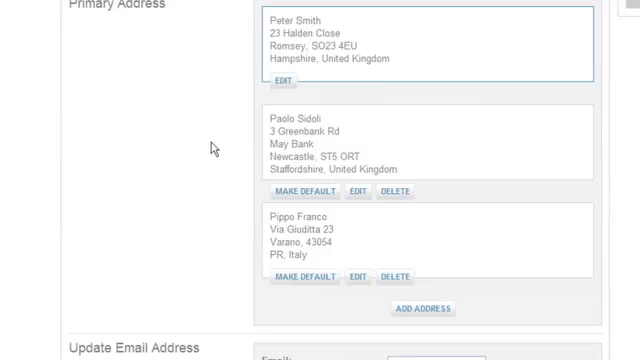
pyautogui.scroll(-3)
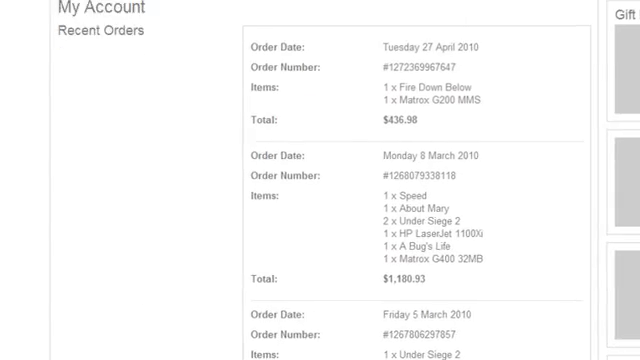
# Step: Write a 4-of-5 review 'this is great' for Under Siege 2
pyautogui.click(470, 73)
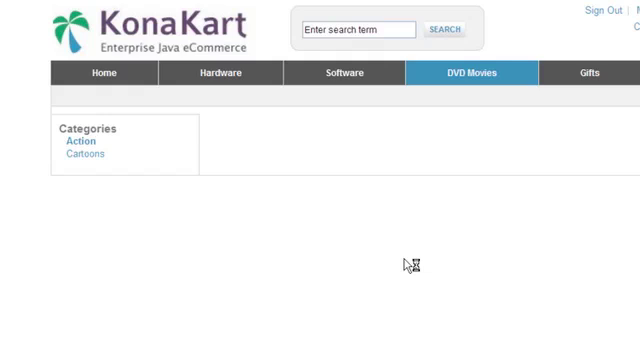
pyautogui.write('this is great')
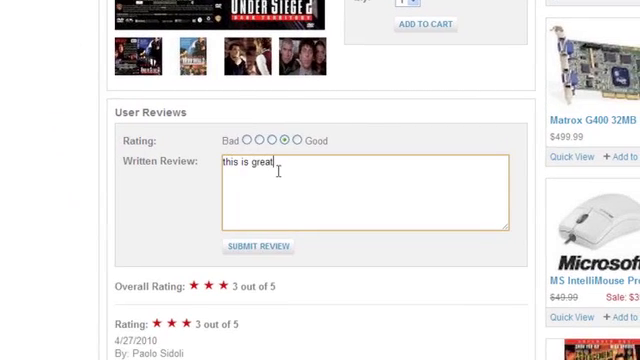
pyautogui.moveTo(259, 246)
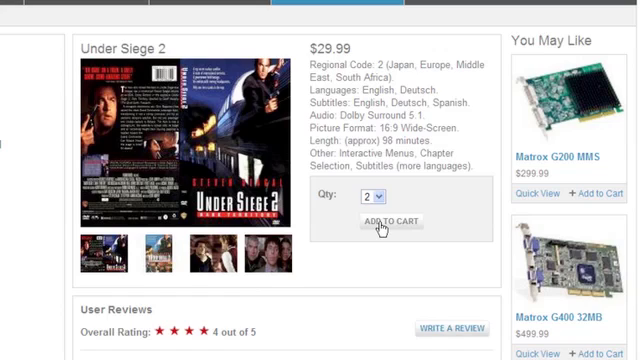
# Step: Add two copies of Under Siege 2 to the cart, totaling $64.98
pyautogui.click(388, 221)
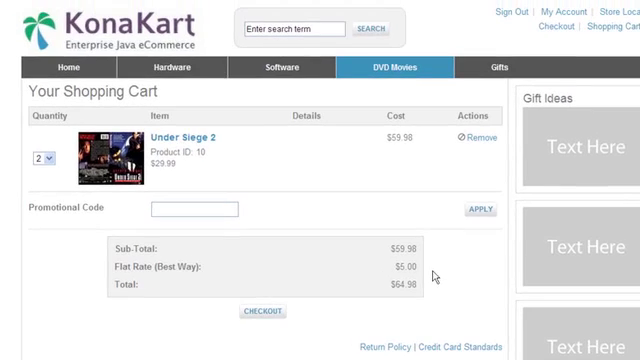
pyautogui.moveTo(172, 248)
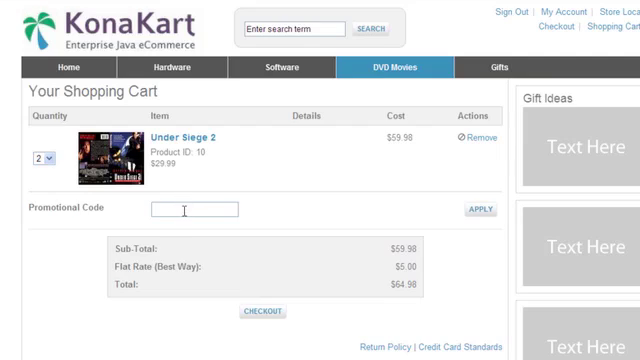
# Step: Apply promo code SALE for a 10% ($6.00) discount, bringing the total to $58.98
pyautogui.write('s')
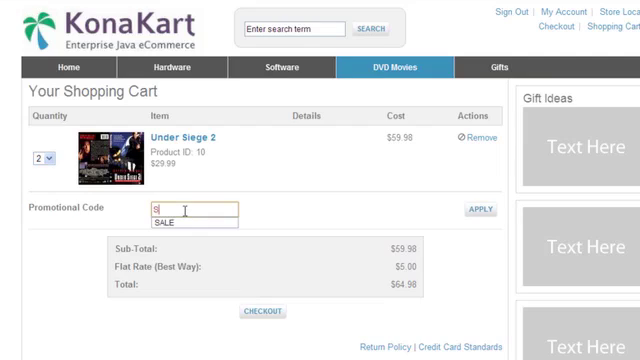
pyautogui.write('ALE')
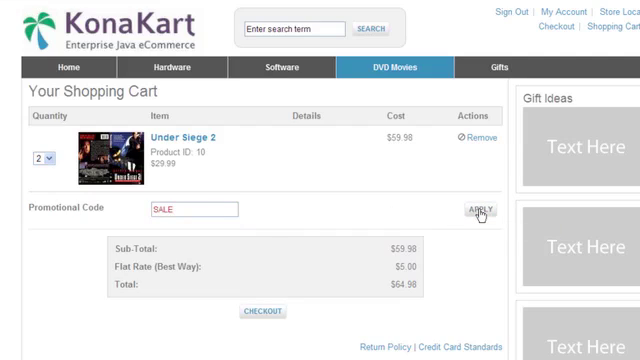
pyautogui.click(479, 210)
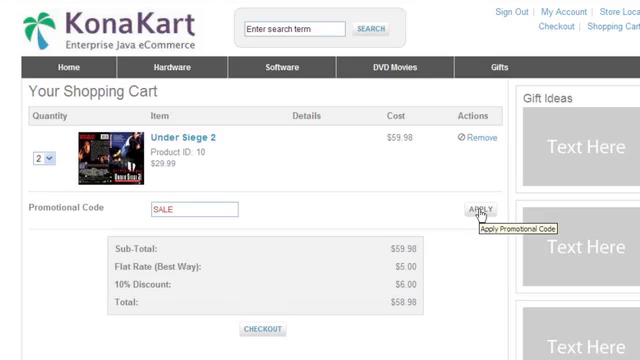
pyautogui.moveTo(128, 284)
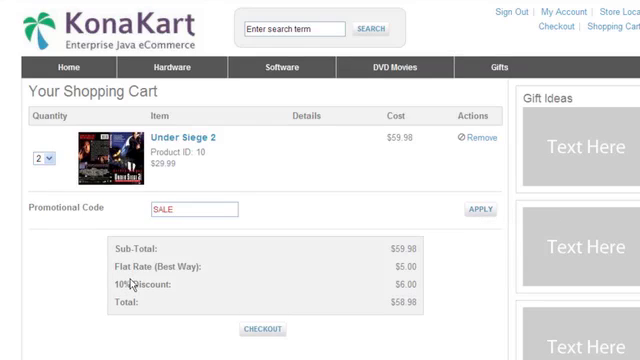
pyautogui.moveTo(130, 283)
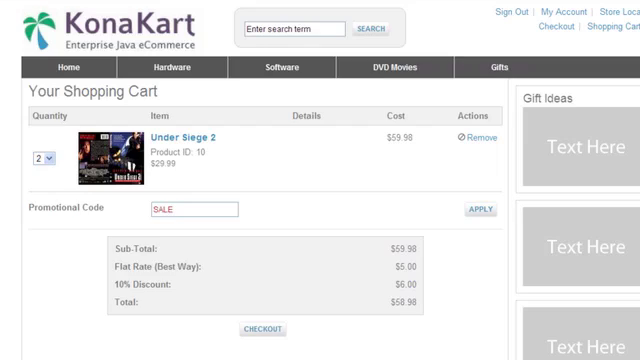
pyautogui.moveTo(285, 165)
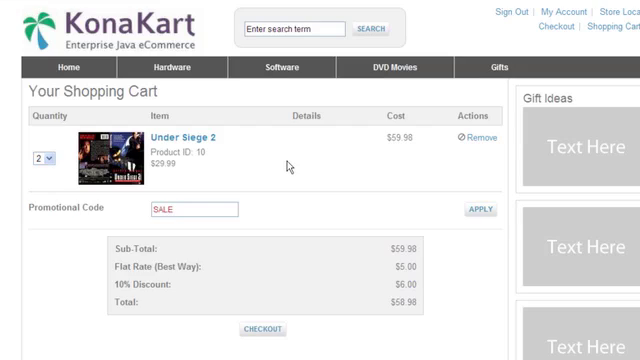
pyautogui.moveTo(527, 46)
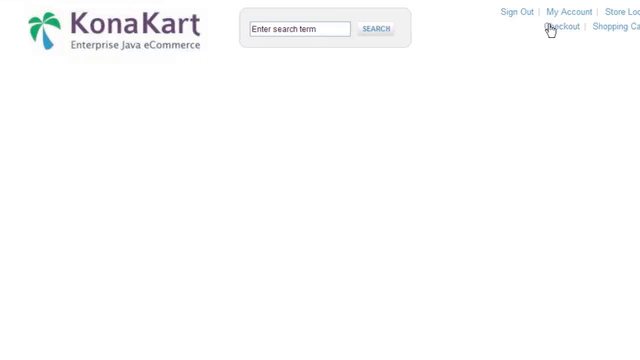
# Step: Go to checkout and change shipping from Flat Rate to Per Item
pyautogui.click(561, 27)
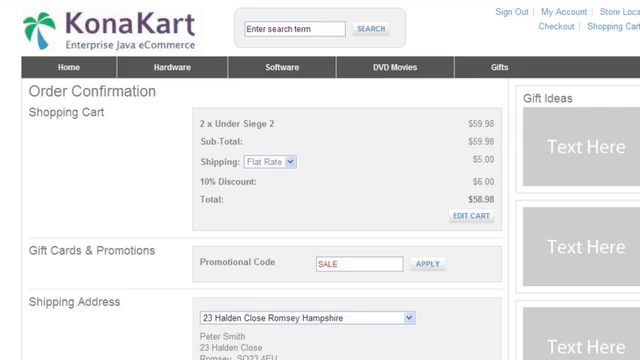
pyautogui.moveTo(305, 176)
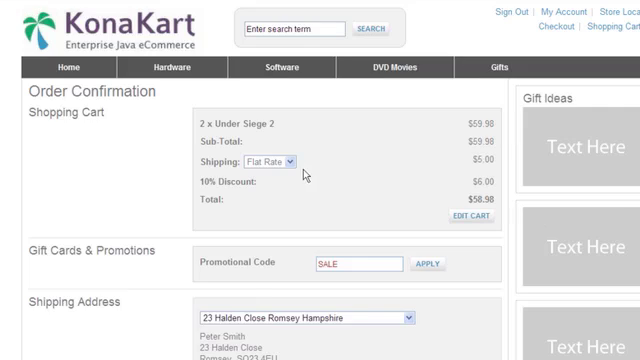
pyautogui.click(281, 160)
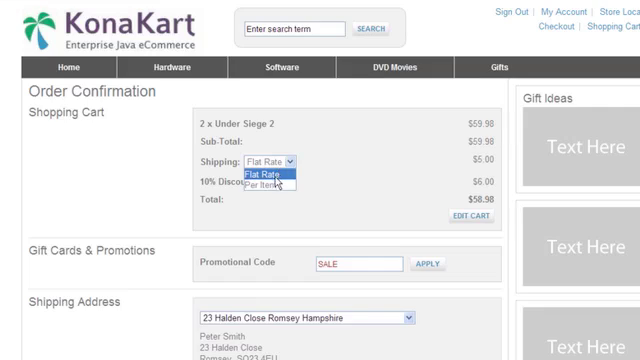
pyautogui.click(270, 187)
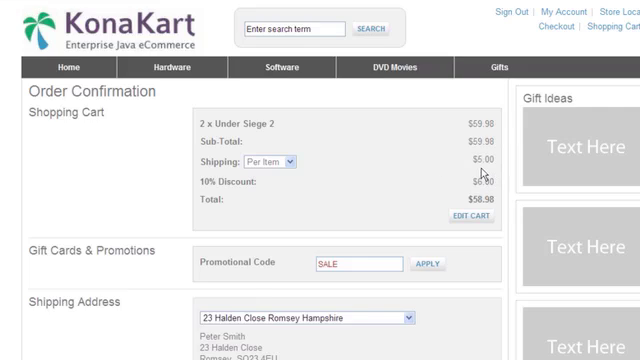
pyautogui.moveTo(366, 247)
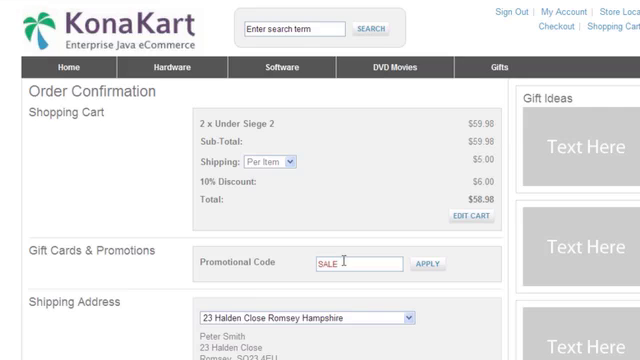
pyautogui.moveTo(356, 300)
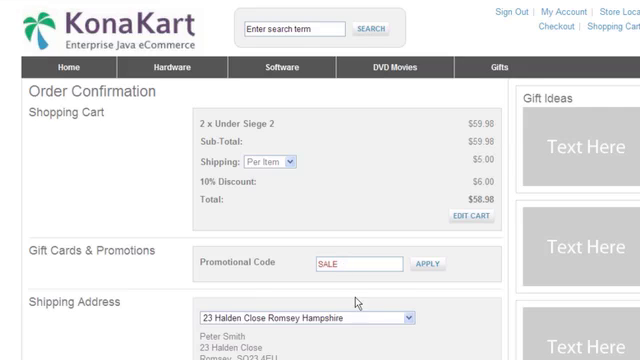
pyautogui.scroll(-3)
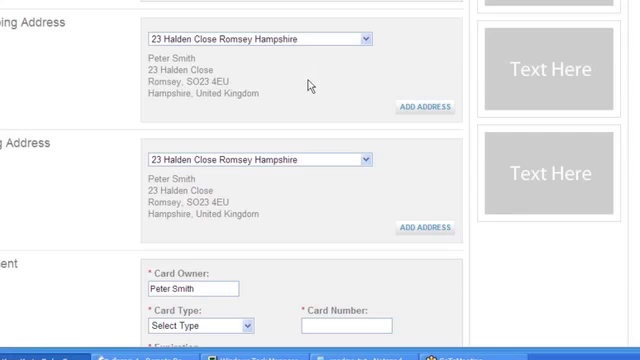
pyautogui.moveTo(371, 41)
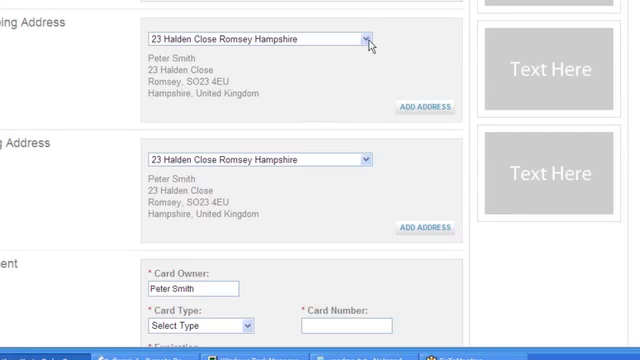
pyautogui.click(367, 38)
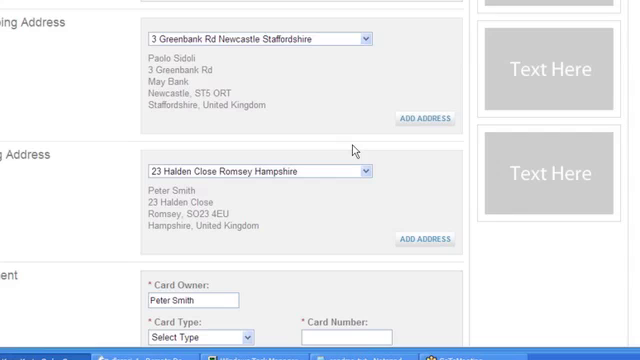
pyautogui.scroll(-3)
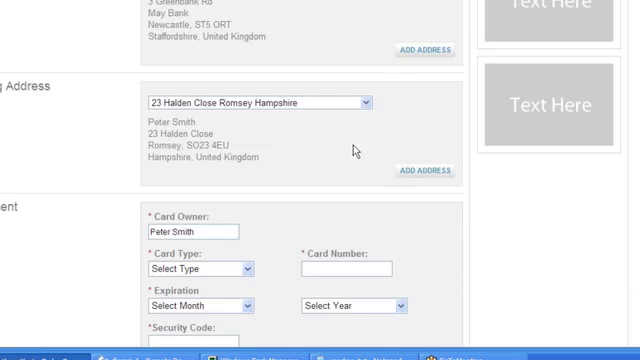
pyautogui.scroll(-3)
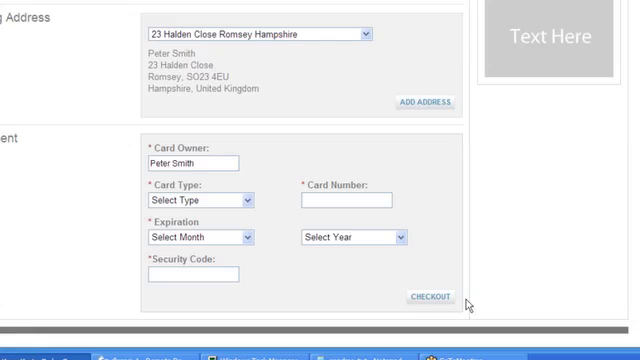
pyautogui.moveTo(563, 263)
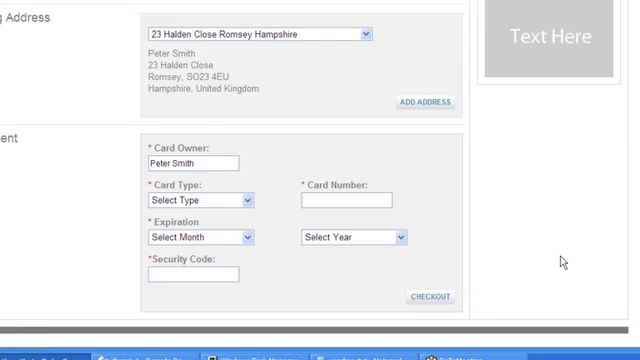